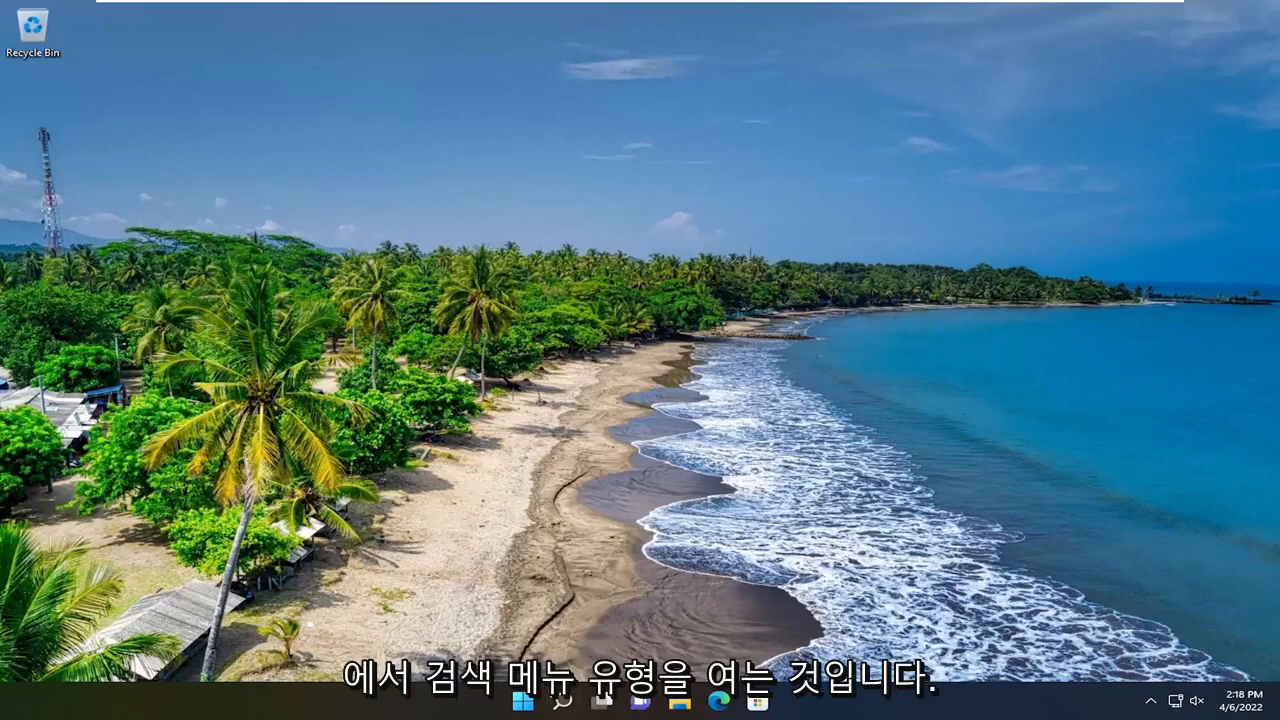
- Search 'cmd' and launch Command Prompt as administrator
type("cmd")
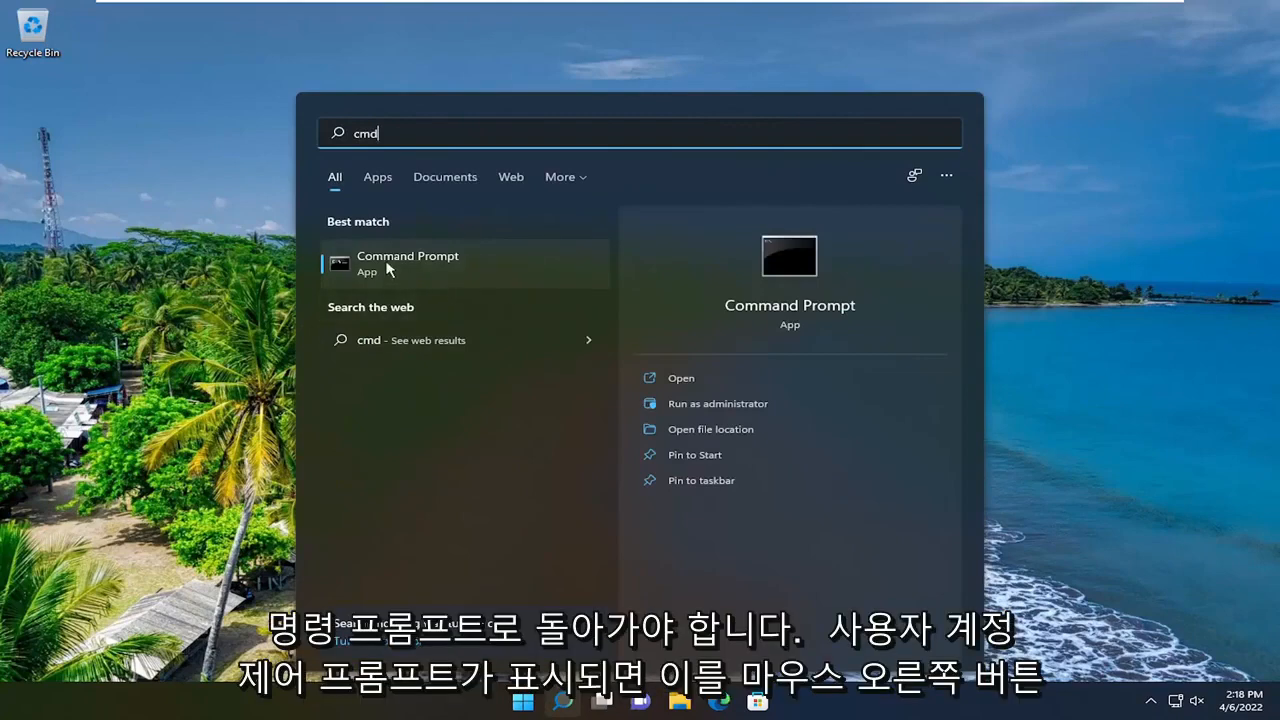
right_click(392, 262)
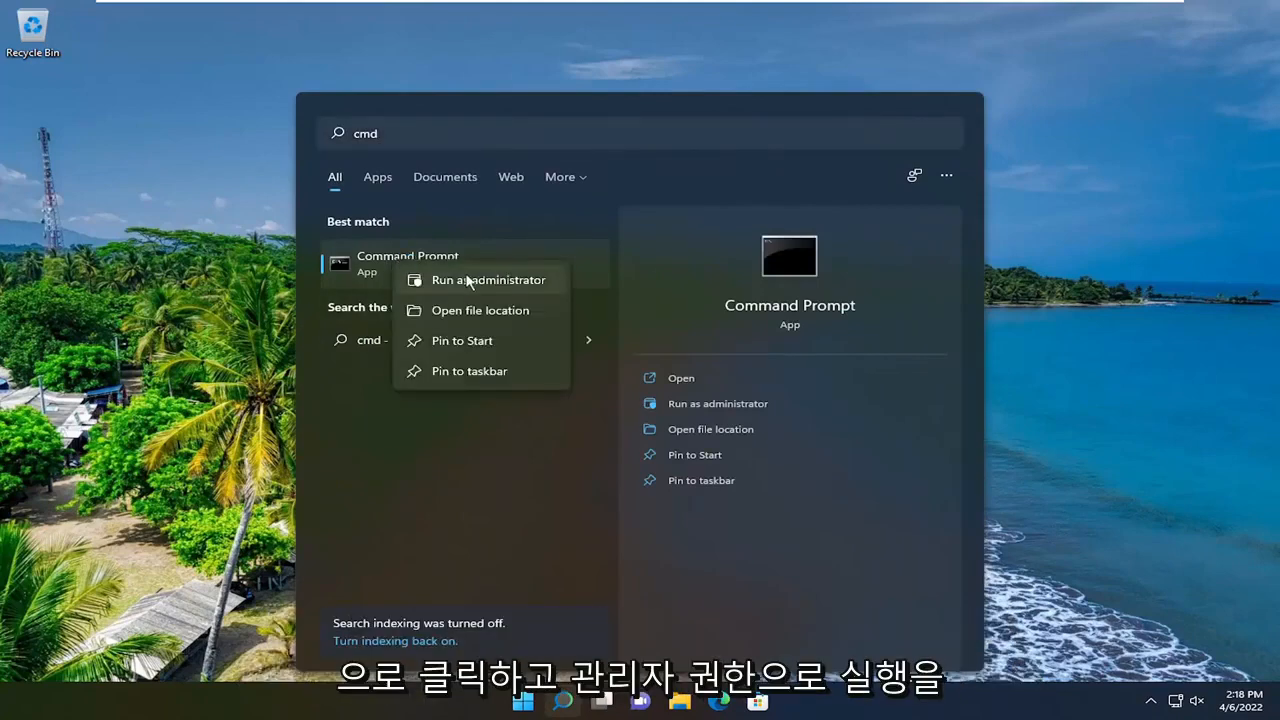
left_click(488, 279)
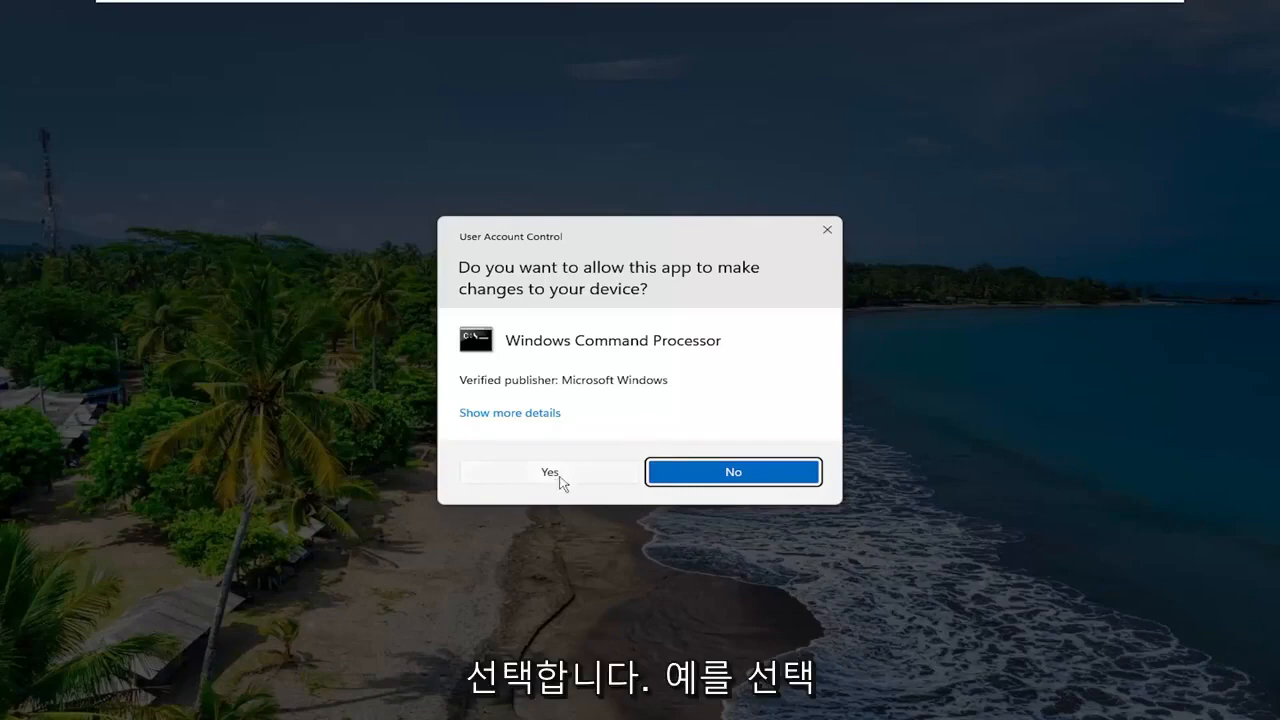
- Approve the UAC prompt, then paste and run msdt.exe -id DeviceDiagnostic
left_click(549, 472)
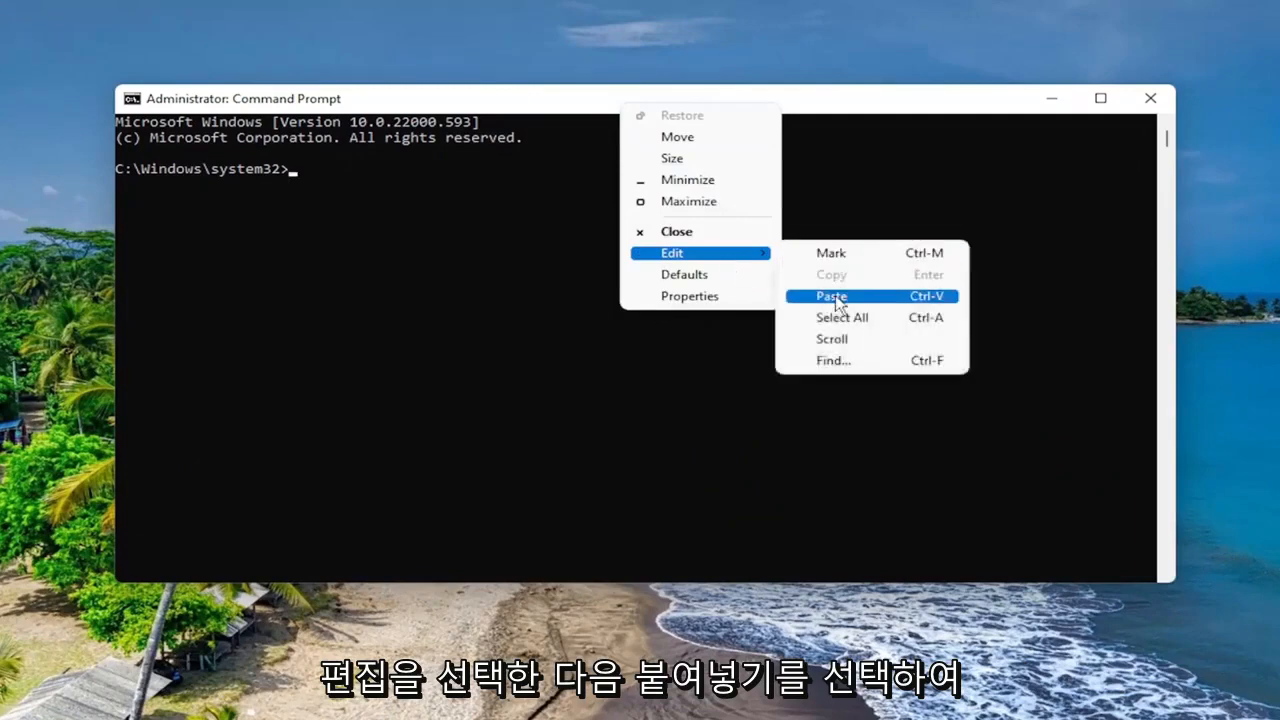
left_click(832, 296)
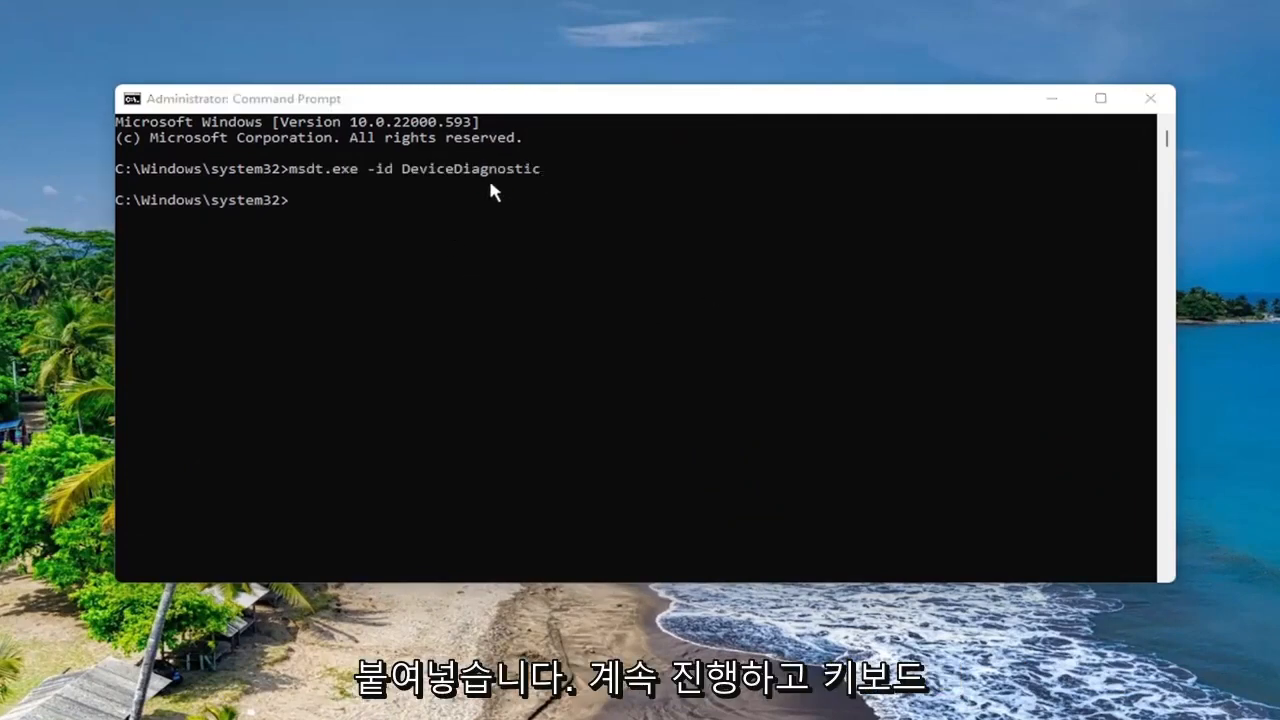
key("Enter")
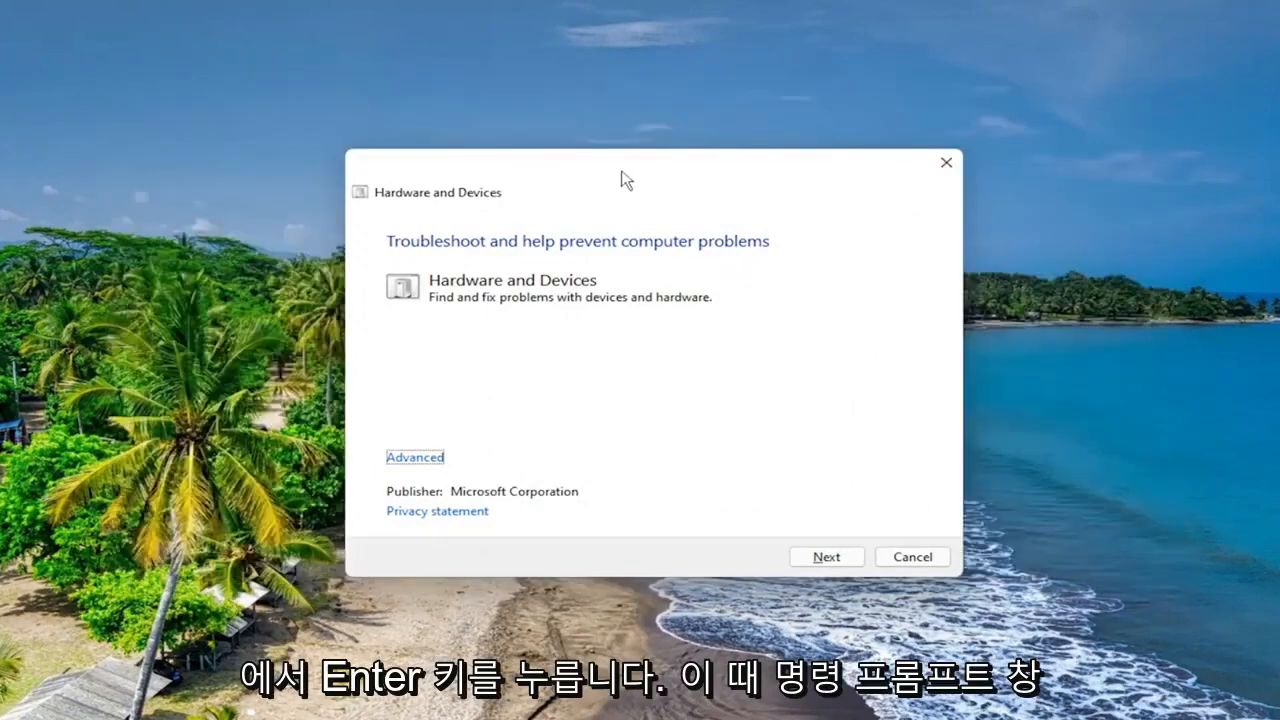
mouse_move(583, 171)
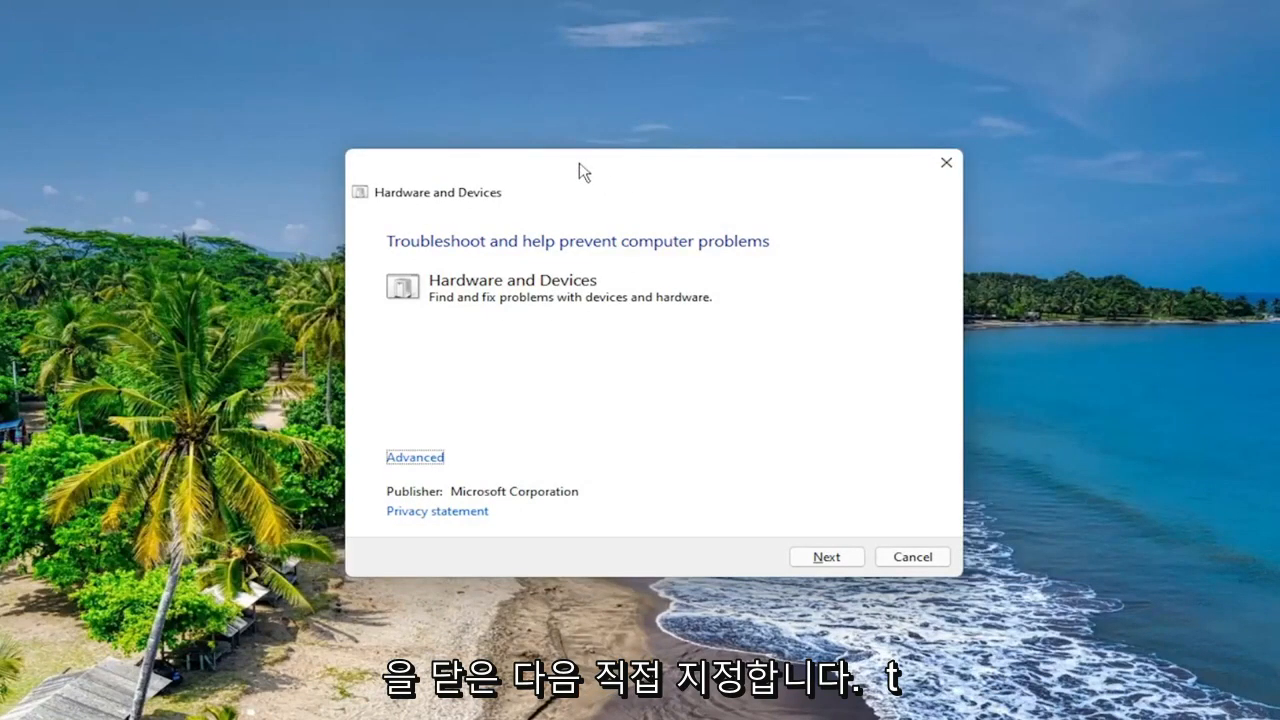
mouse_move(70, 409)
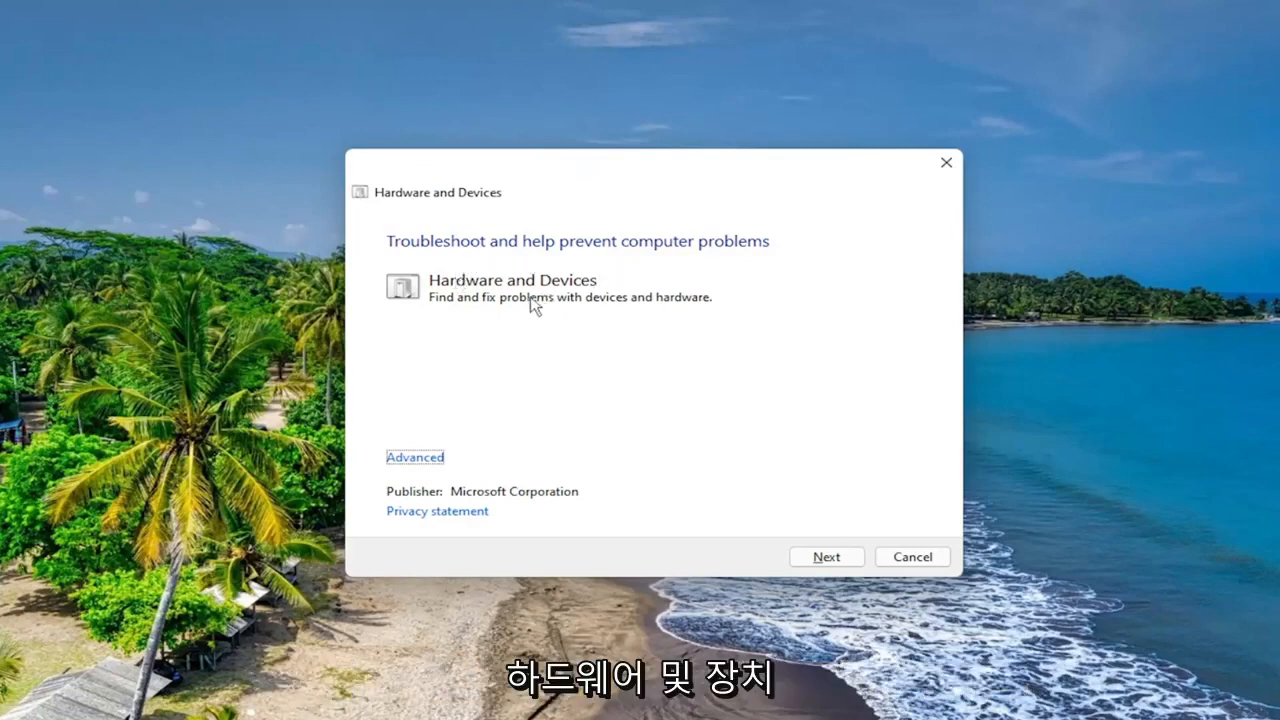
mouse_move(490, 313)
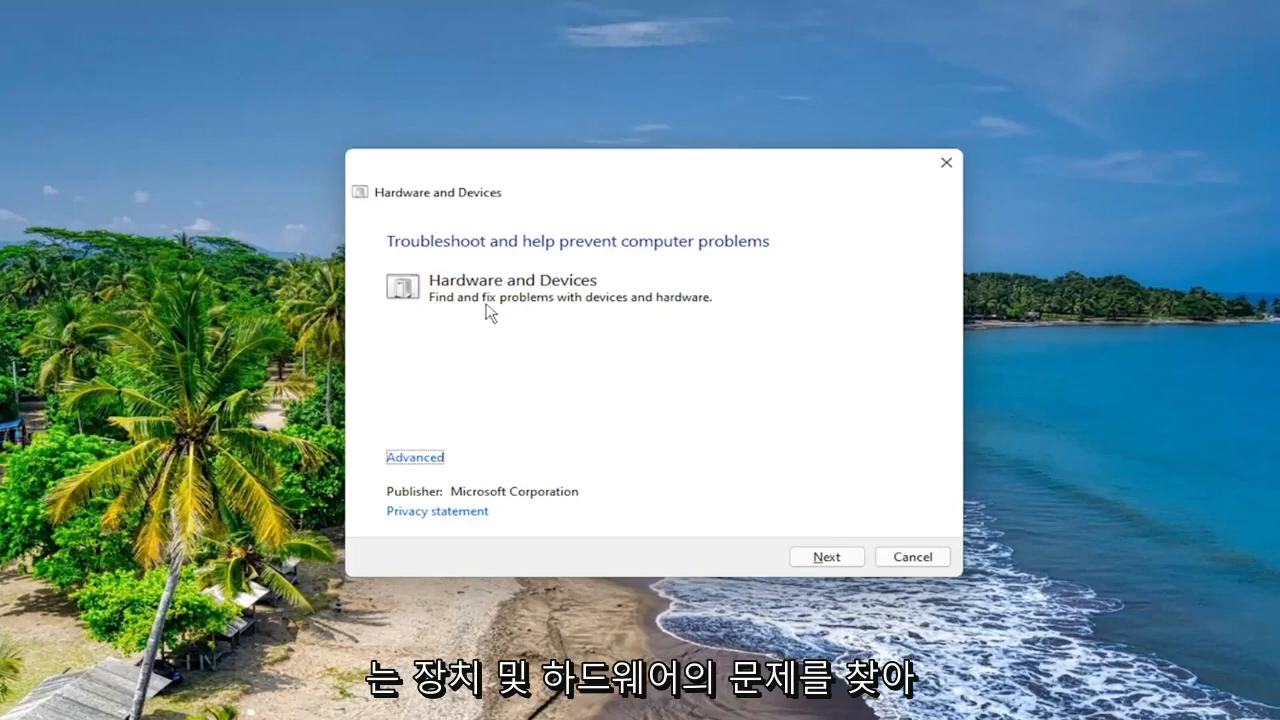
mouse_move(427, 467)
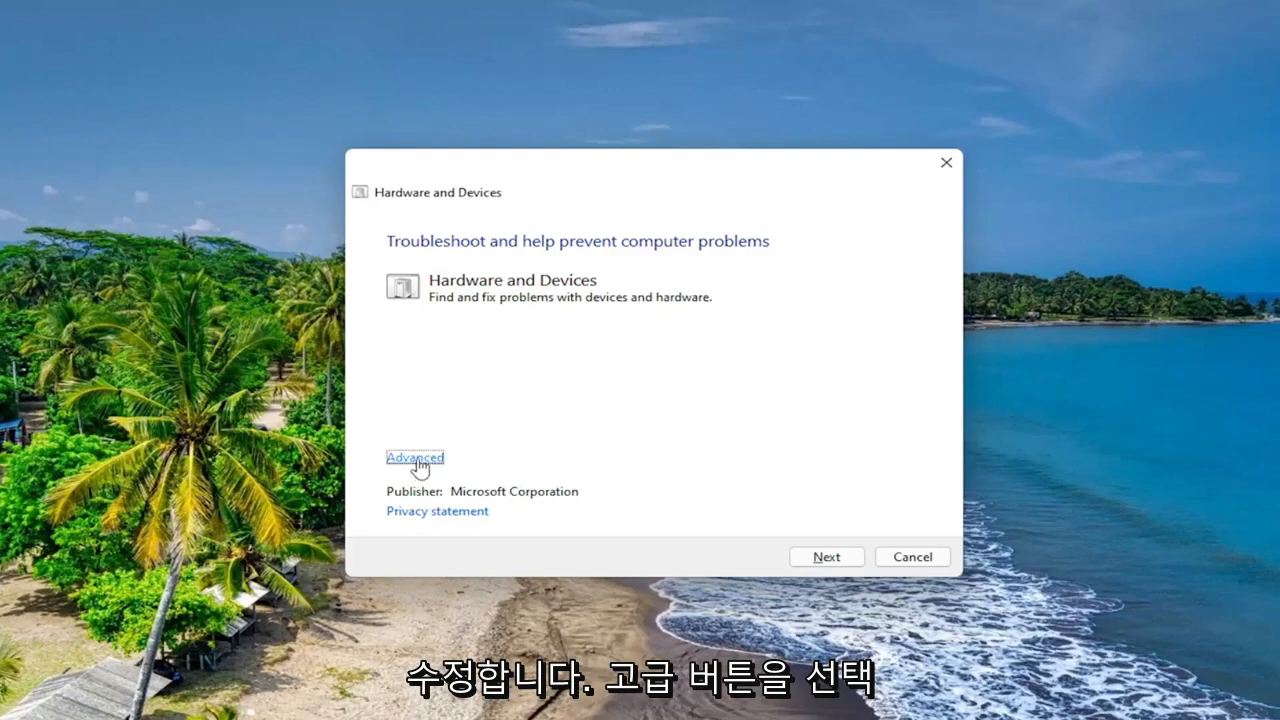
- Enable 'Apply repairs automatically' under Advanced and start the hardware scan
left_click(414, 458)
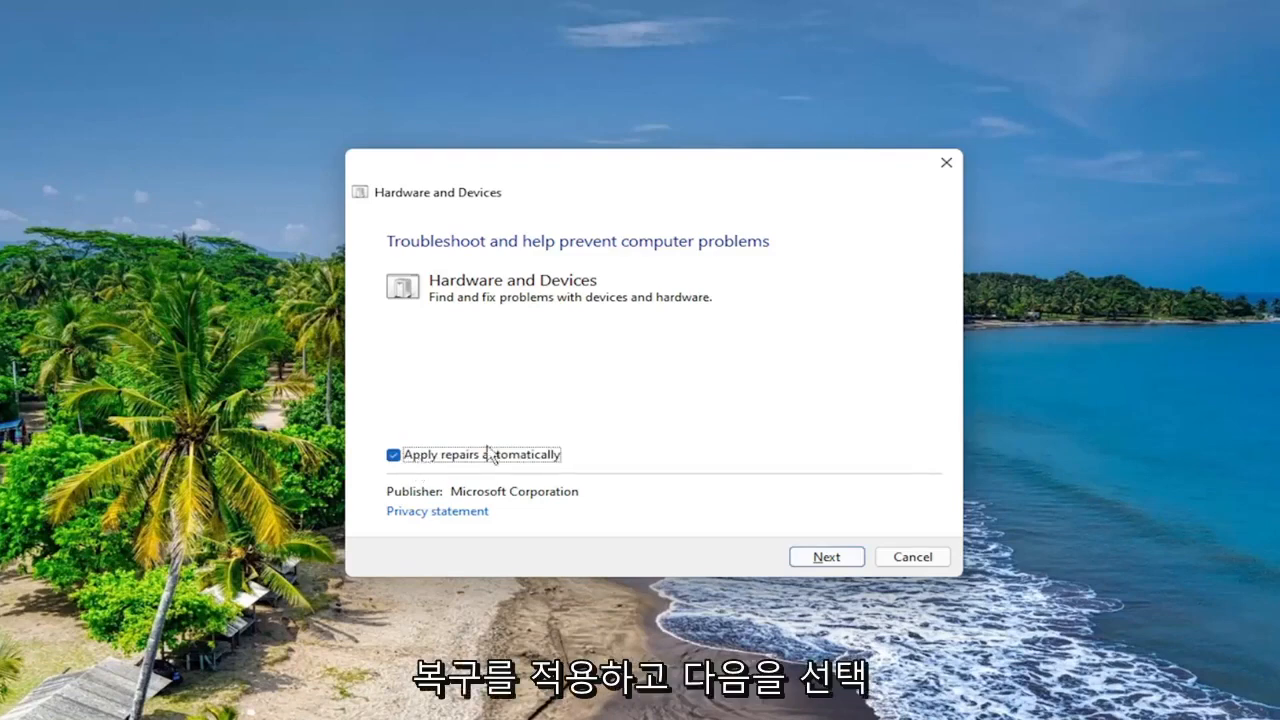
left_click(826, 556)
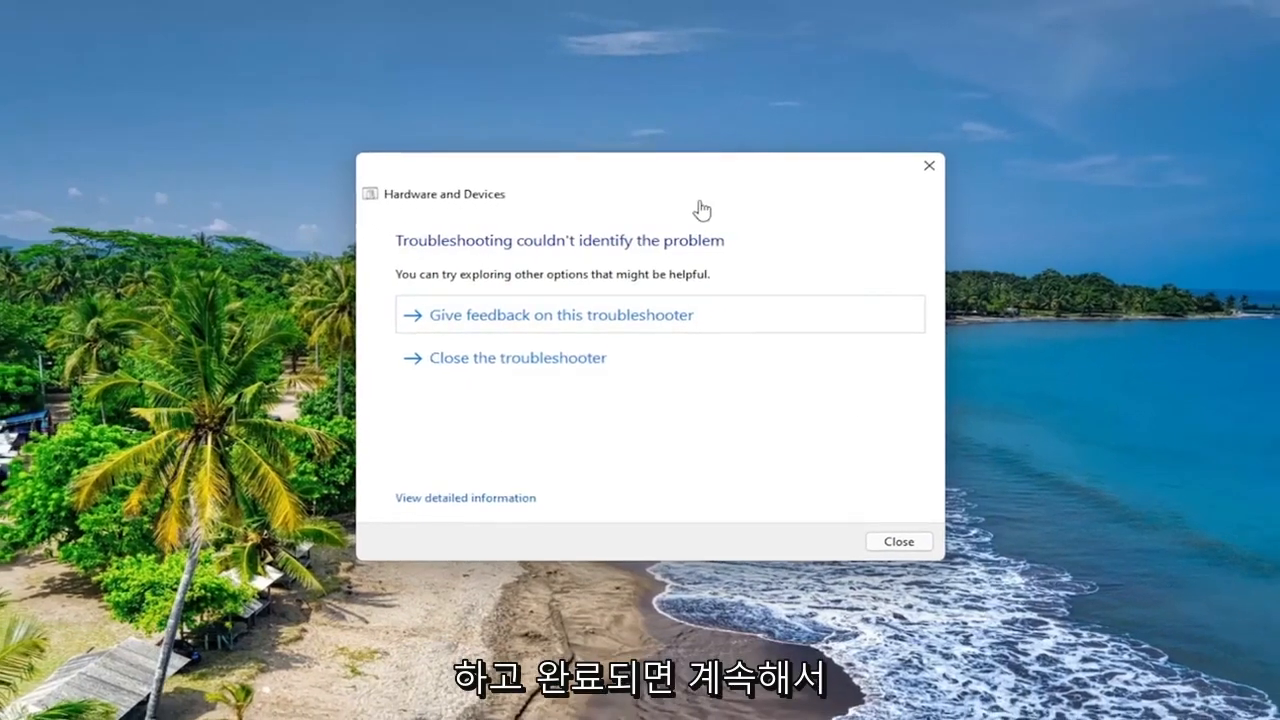
- Close the troubleshooter after it reports no identified problem
left_click(899, 541)
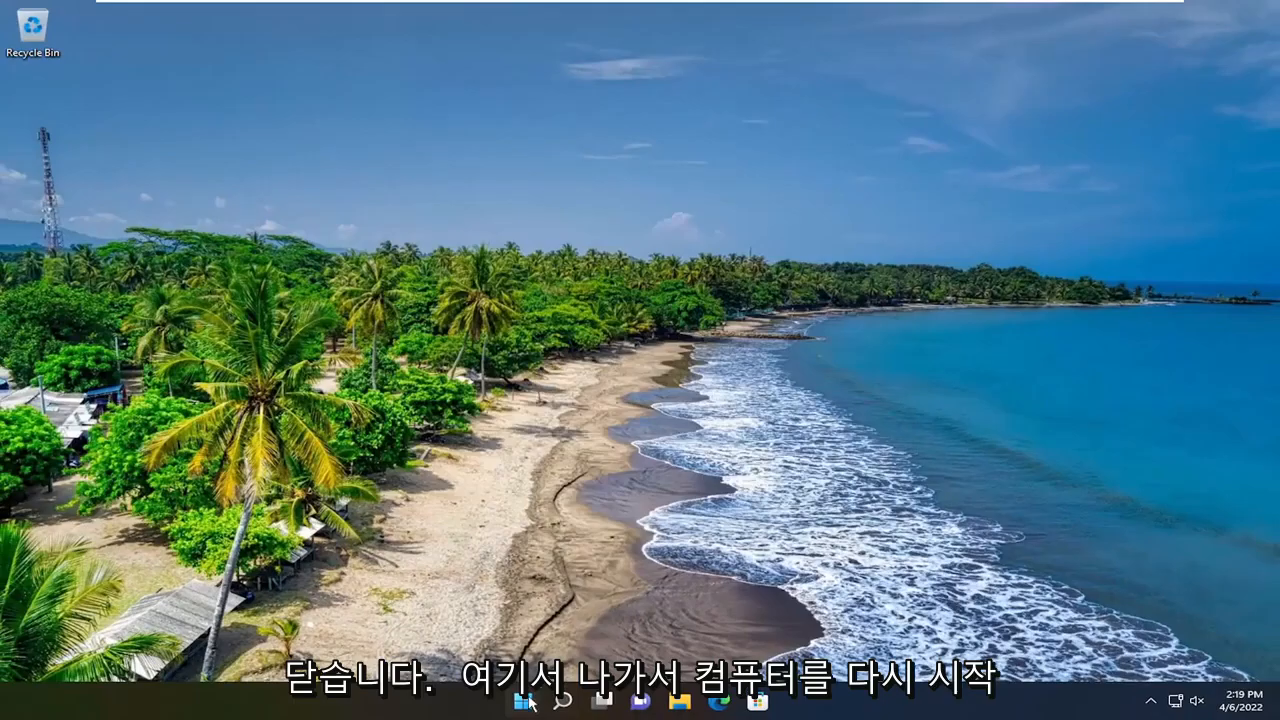